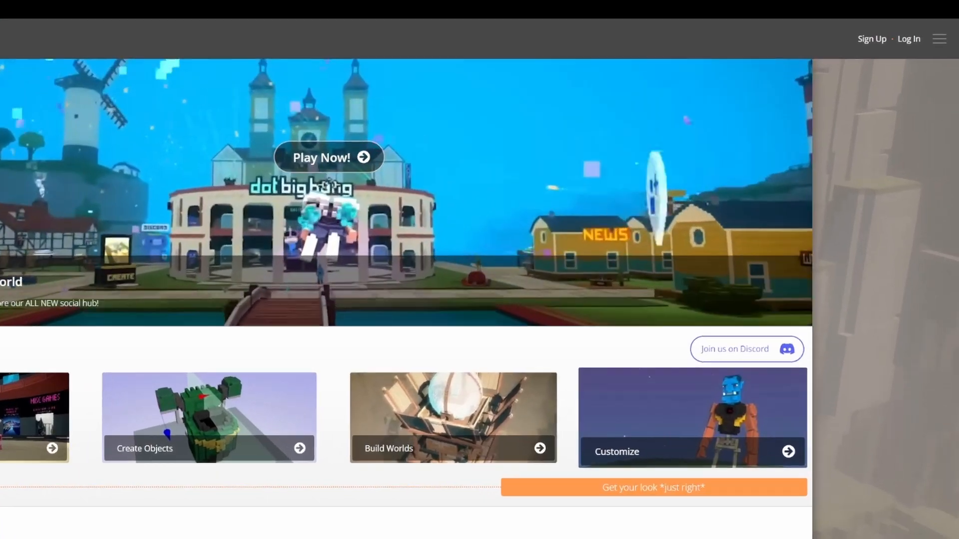
- Sign up with handle doodle123 by email, verify via the welcome email, and log in
{"action": "left_click", "coordinate": [872, 39]}
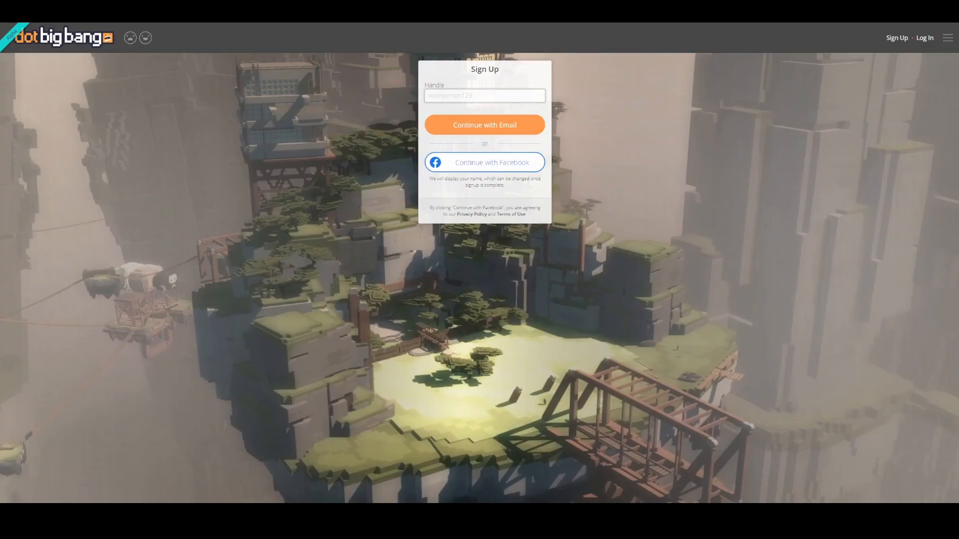
{"action": "type", "text": "dood"}
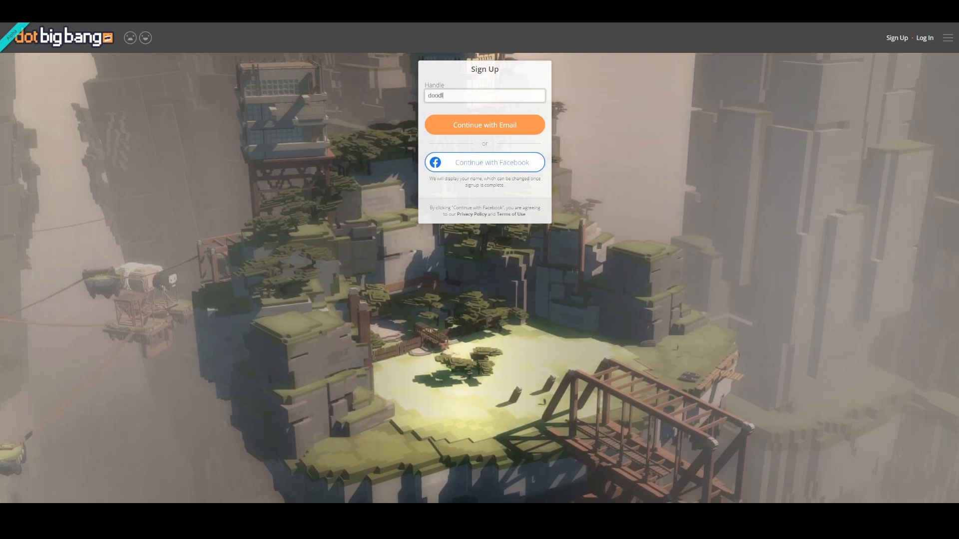
{"action": "type", "text": "le123"}
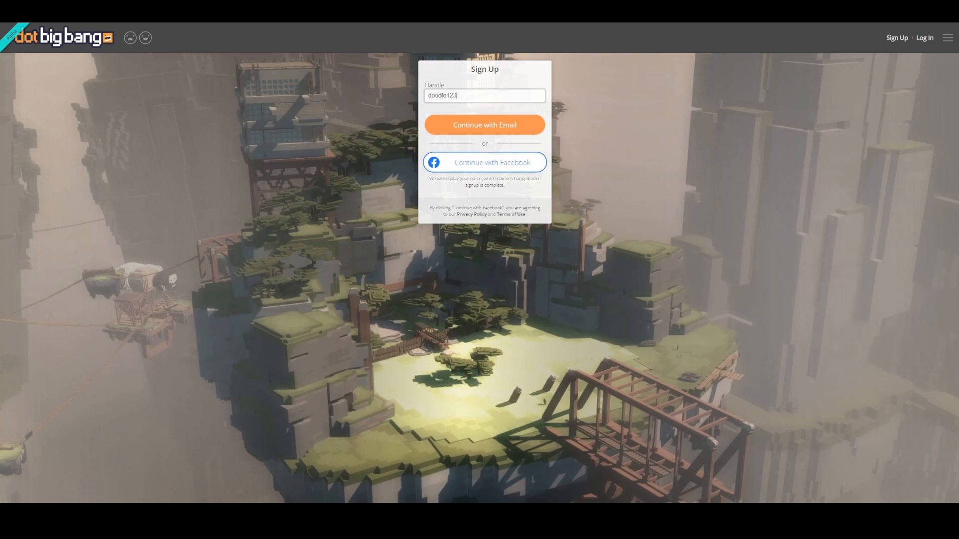
{"action": "left_click", "coordinate": [485, 125]}
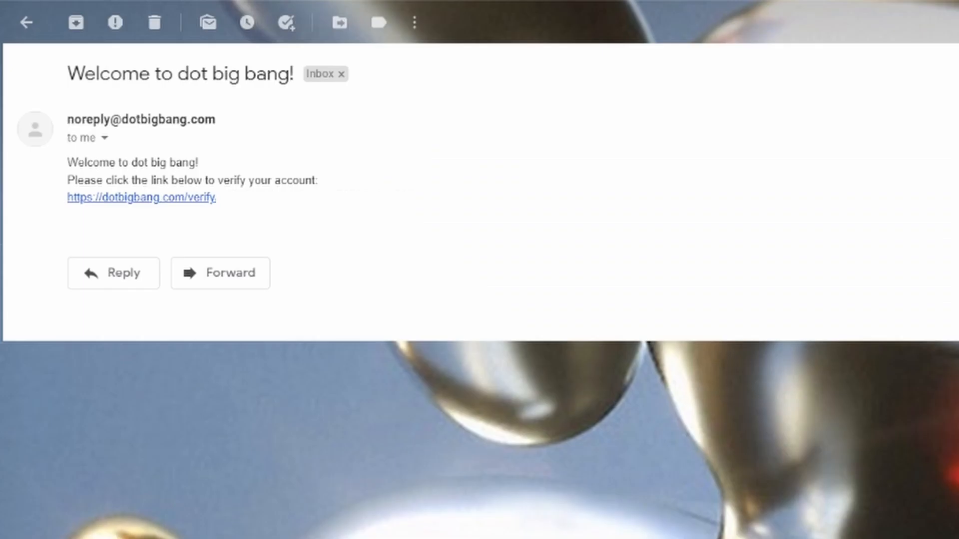
{"action": "left_click", "coordinate": [140, 197]}
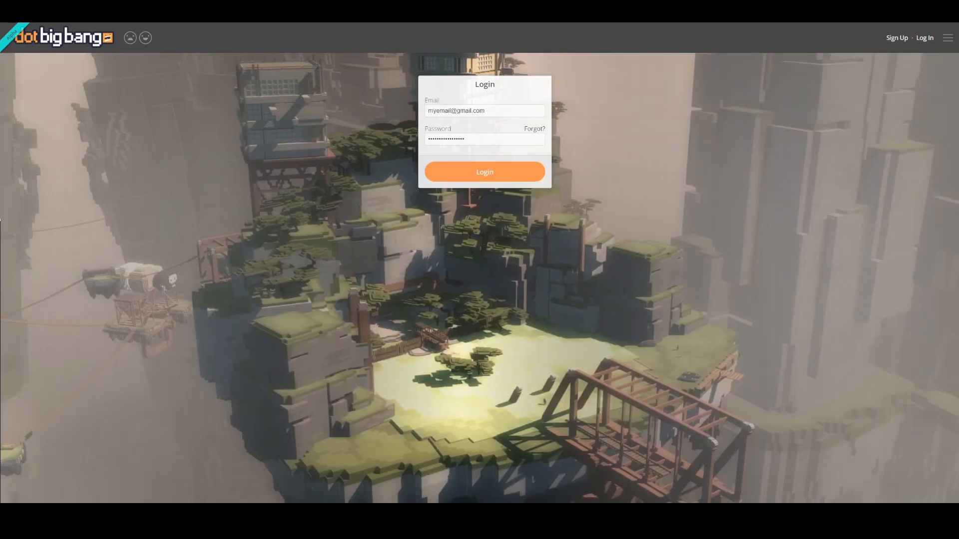
{"action": "left_click", "coordinate": [484, 172]}
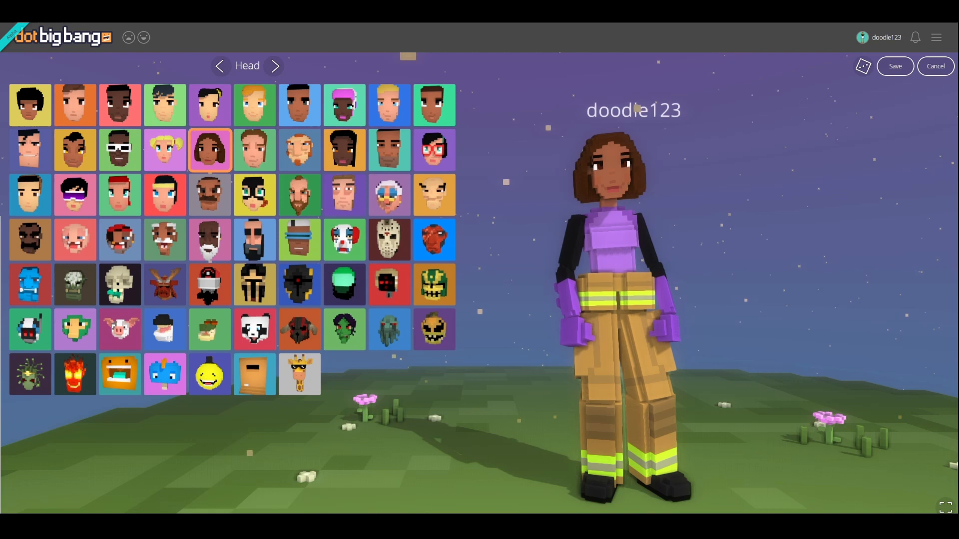
- Choose giraffe head, butterfly-wing torso, long orange legs, and arms for the avatar
{"action": "left_click", "coordinate": [299, 374]}
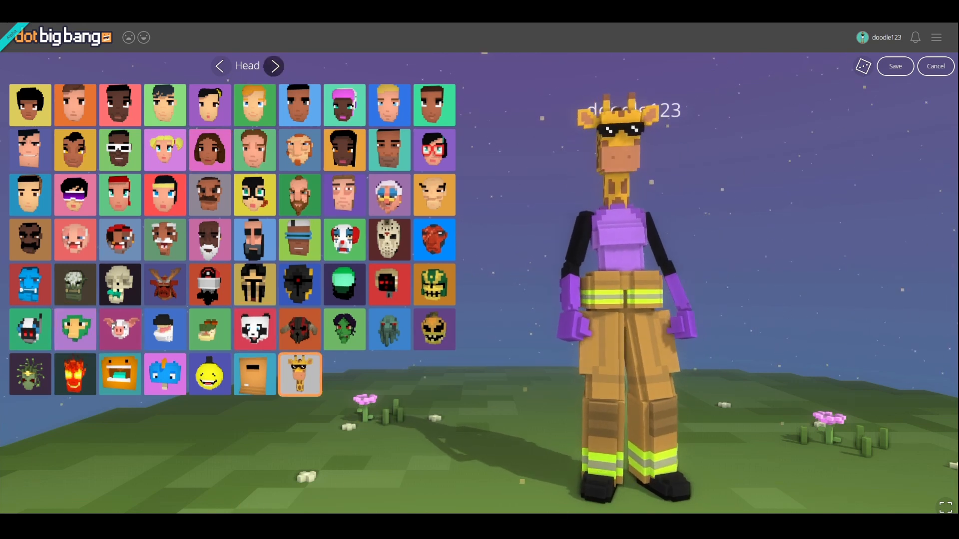
{"action": "left_click", "coordinate": [274, 66]}
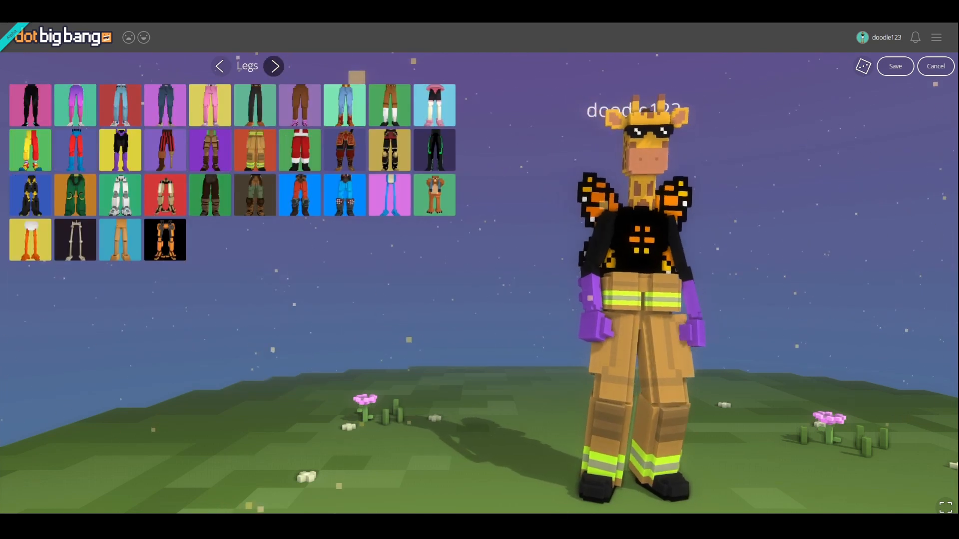
{"action": "left_click", "coordinate": [273, 66]}
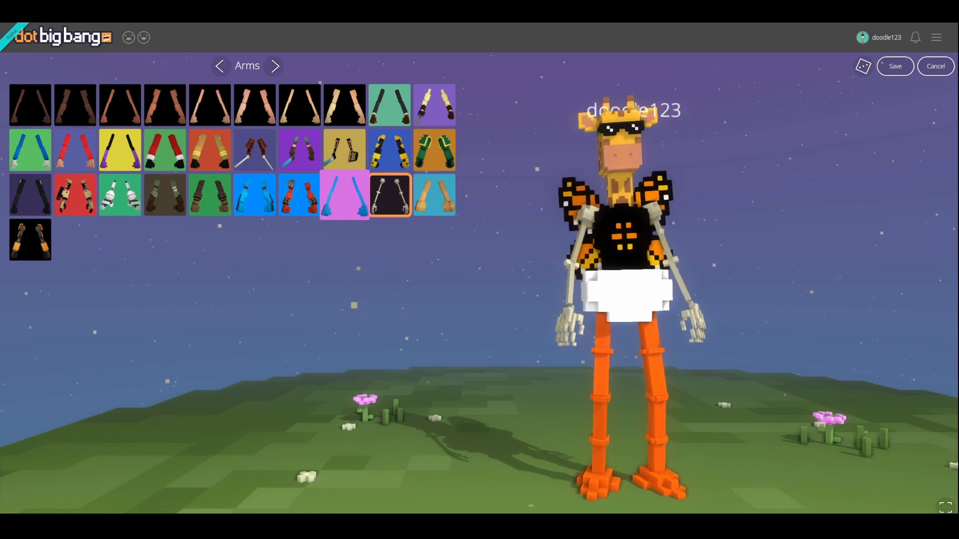
{"action": "left_click", "coordinate": [936, 66]}
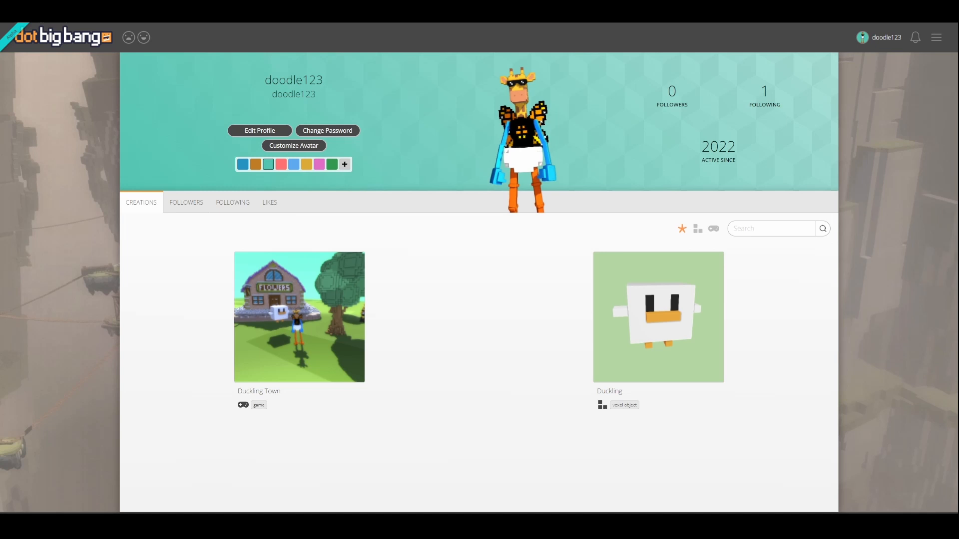
- Make the banner pink, comment 'this game is so fun!!' on Thrust Heroes, follow its creator, return home
{"action": "left_click", "coordinate": [319, 163]}
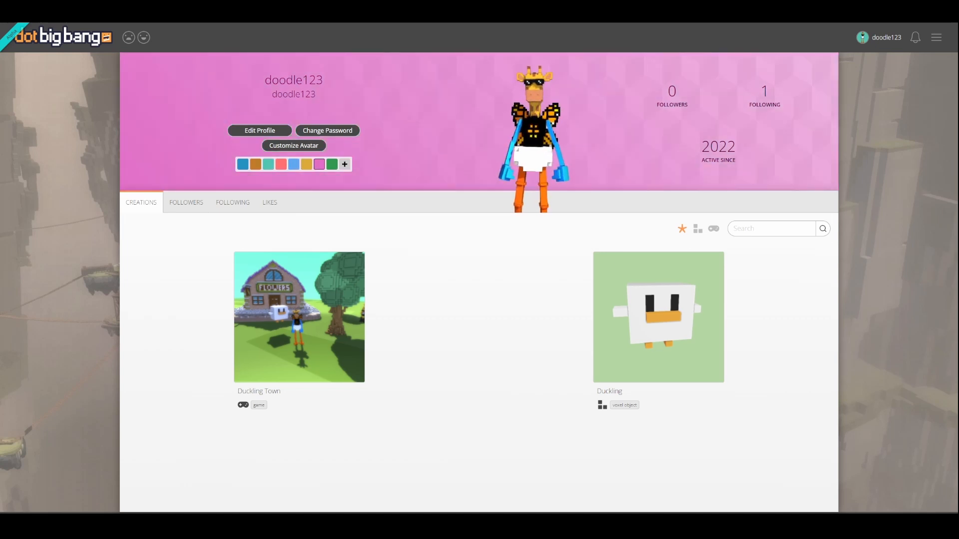
{"action": "left_click", "coordinate": [299, 316]}
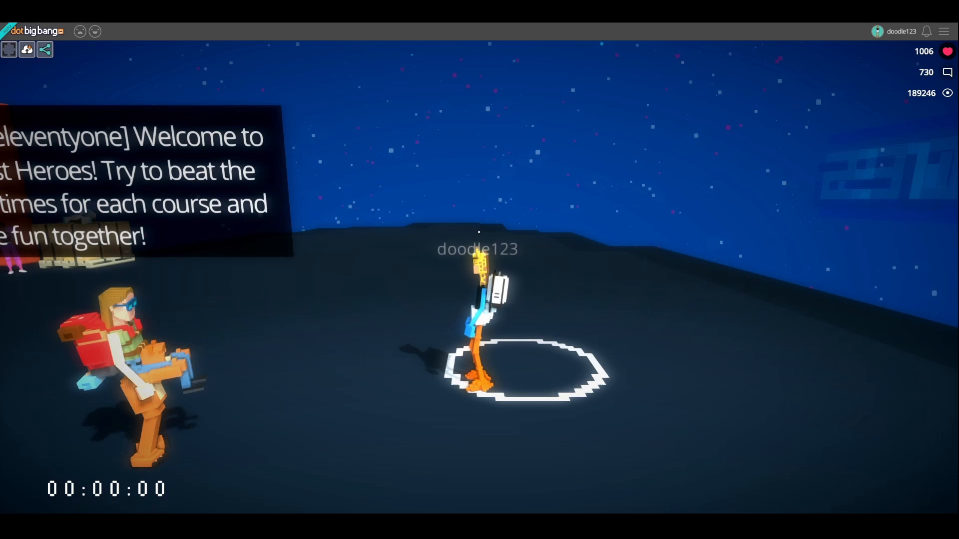
{"action": "left_click", "coordinate": [948, 71]}
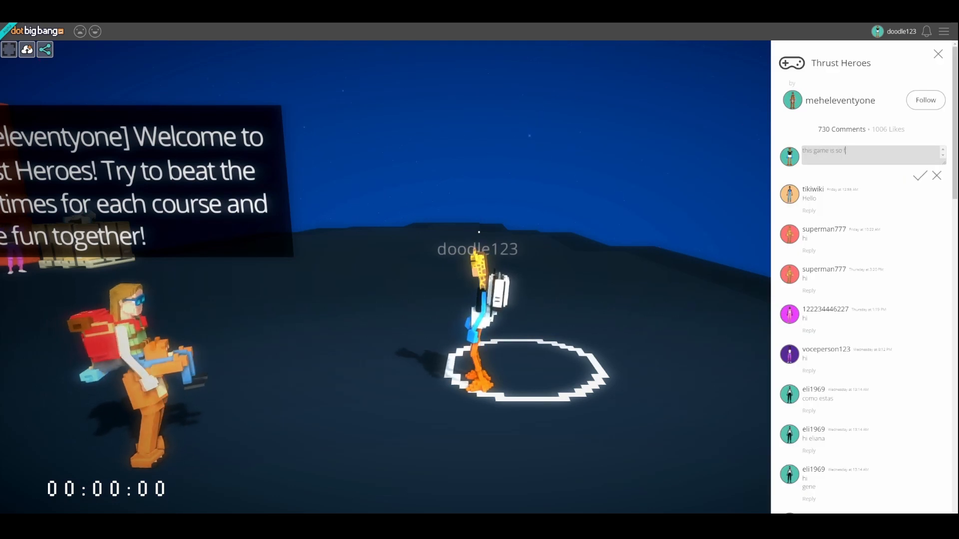
{"action": "left_click", "coordinate": [919, 175]}
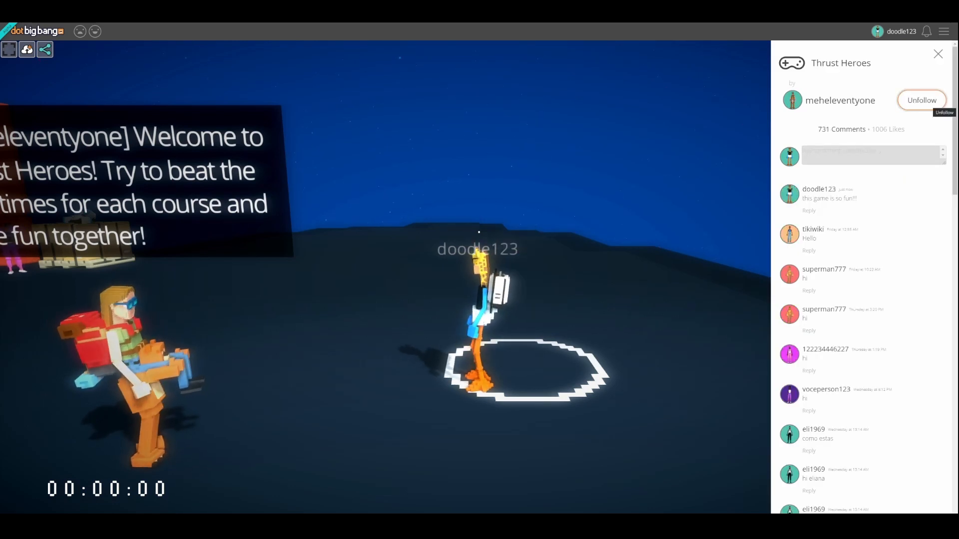
{"action": "left_click", "coordinate": [937, 54]}
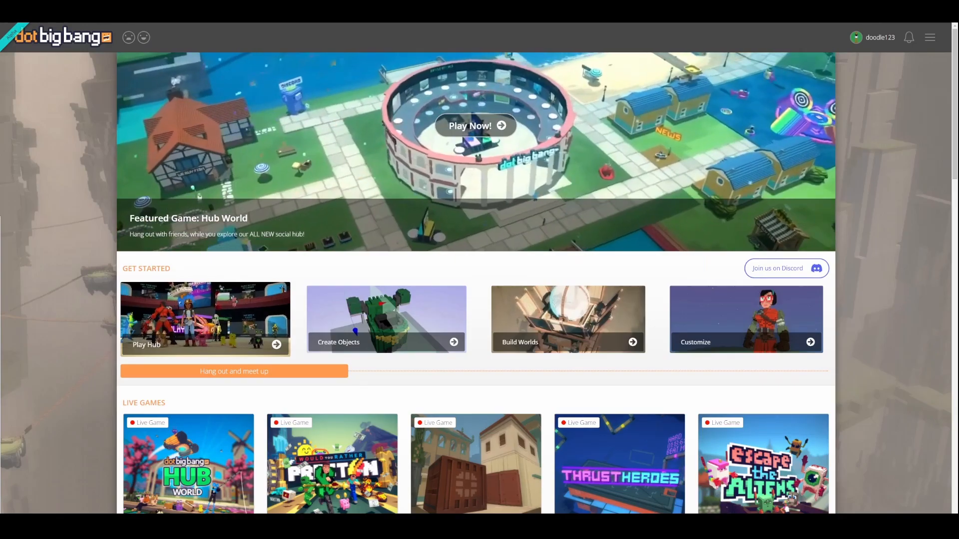
- Search trending Community Content for 'duckling' and browse the results
{"action": "scroll", "scroll_direction": "down", "scroll_amount": 3}
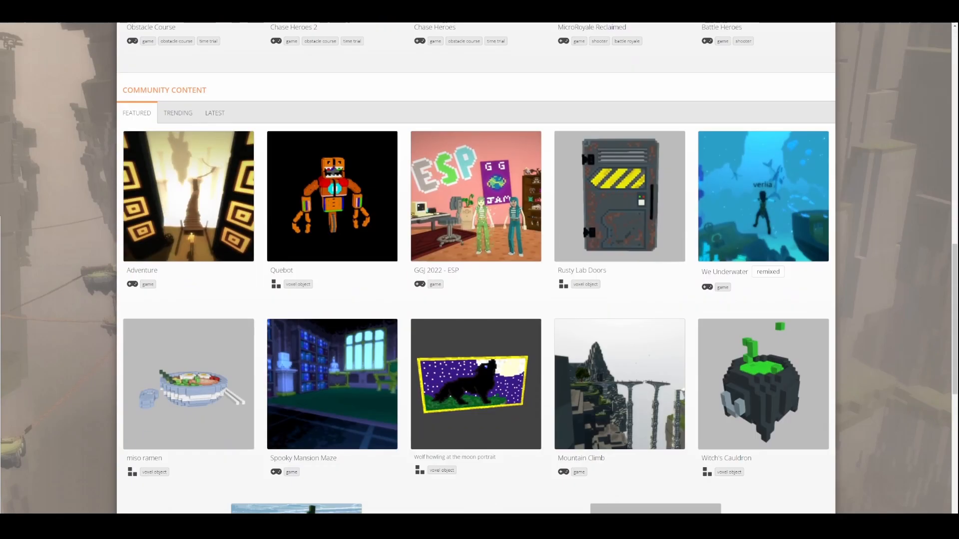
{"action": "left_click", "coordinate": [177, 113]}
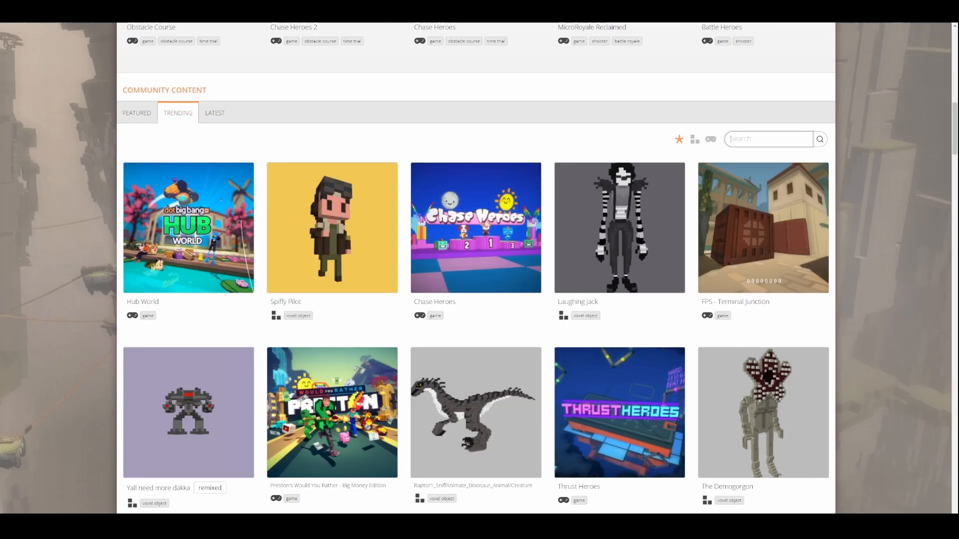
{"action": "type", "text": "duckling"}
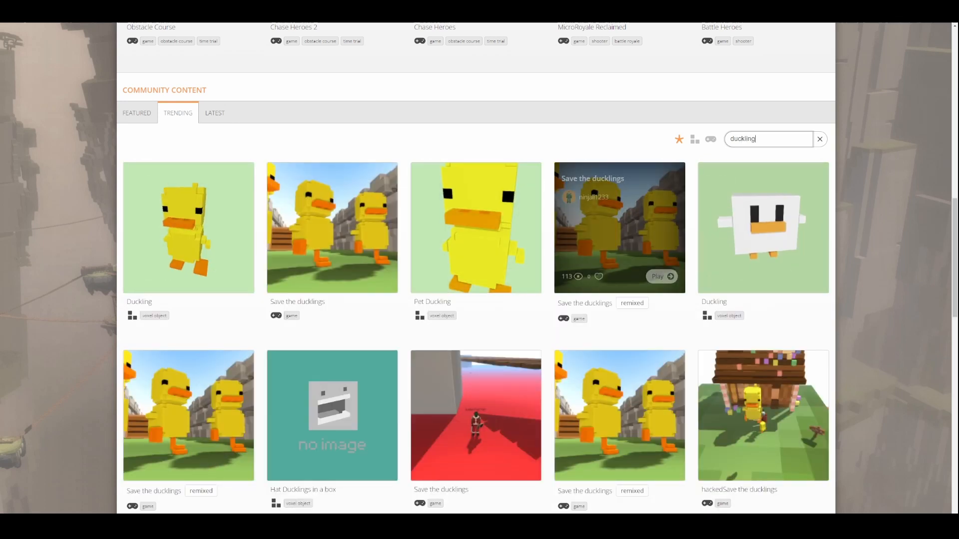
{"action": "scroll", "scroll_direction": "down", "scroll_amount": 3}
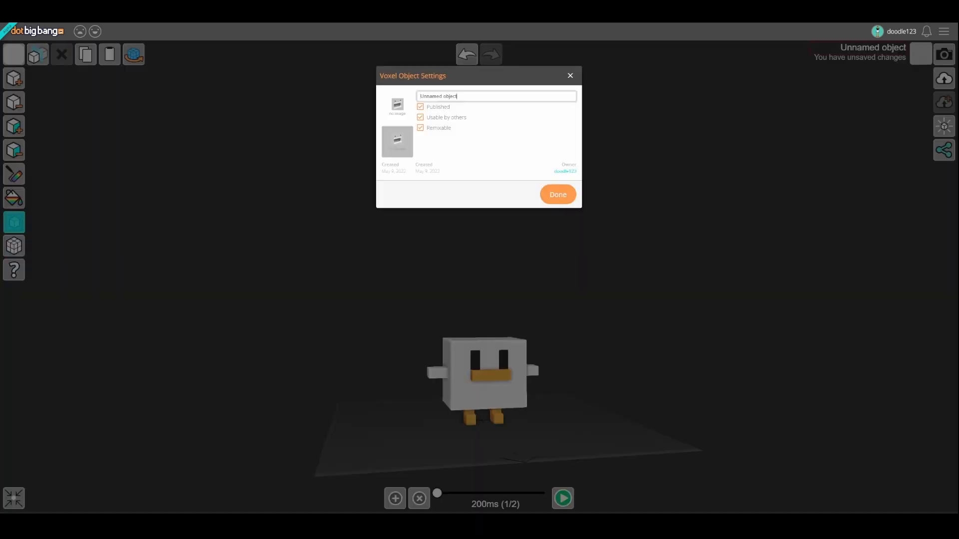
- Name the white duckling voxel object 'Duckling' and save it
{"action": "left_click", "coordinate": [557, 194]}
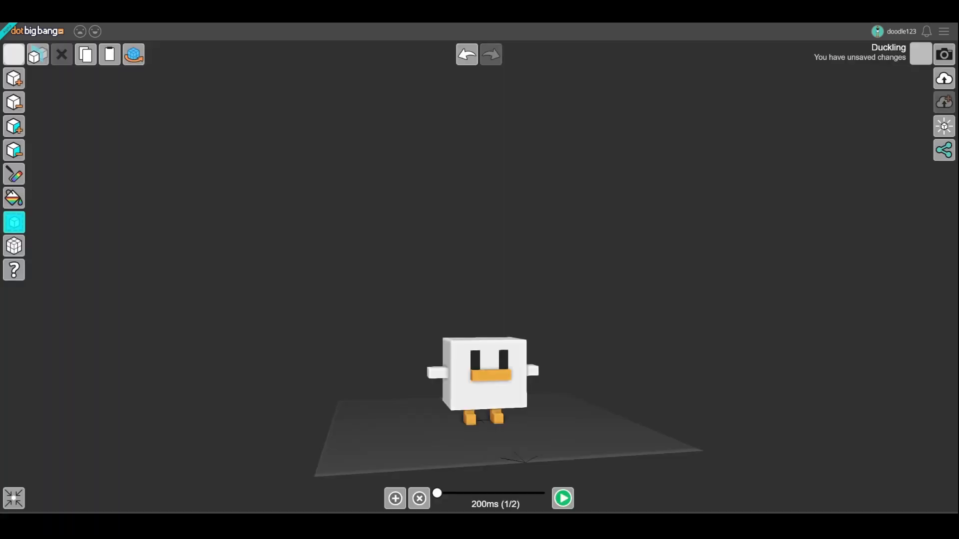
{"action": "left_click", "coordinate": [35, 31]}
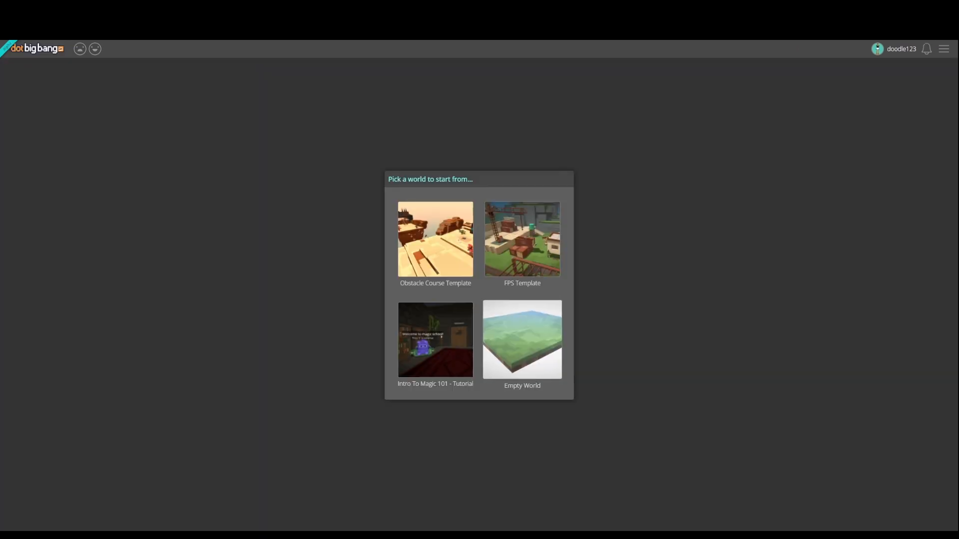
- Start an Empty World, play-test it, then place the snowy Flowers winter house
{"action": "left_click", "coordinate": [521, 339]}
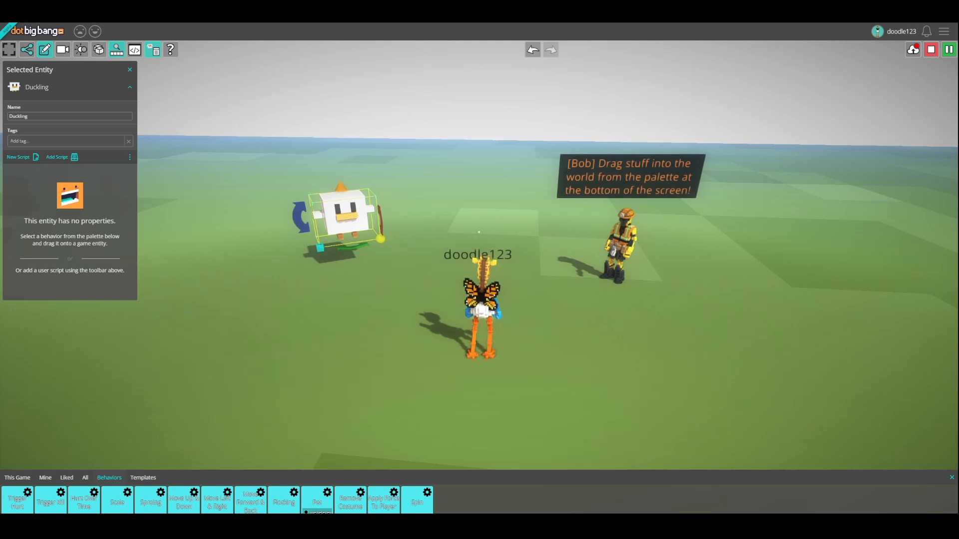
{"action": "left_click", "coordinate": [948, 49]}
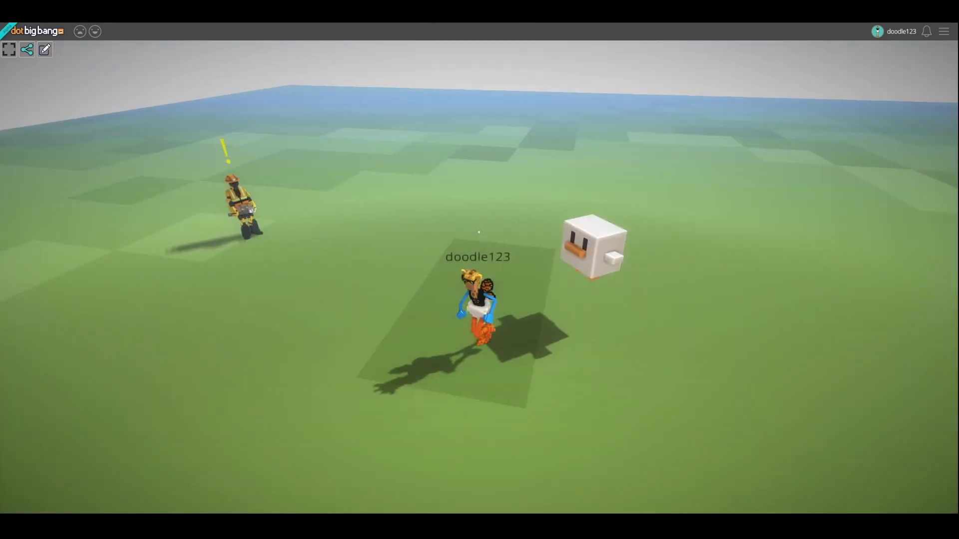
{"action": "left_click", "coordinate": [44, 49]}
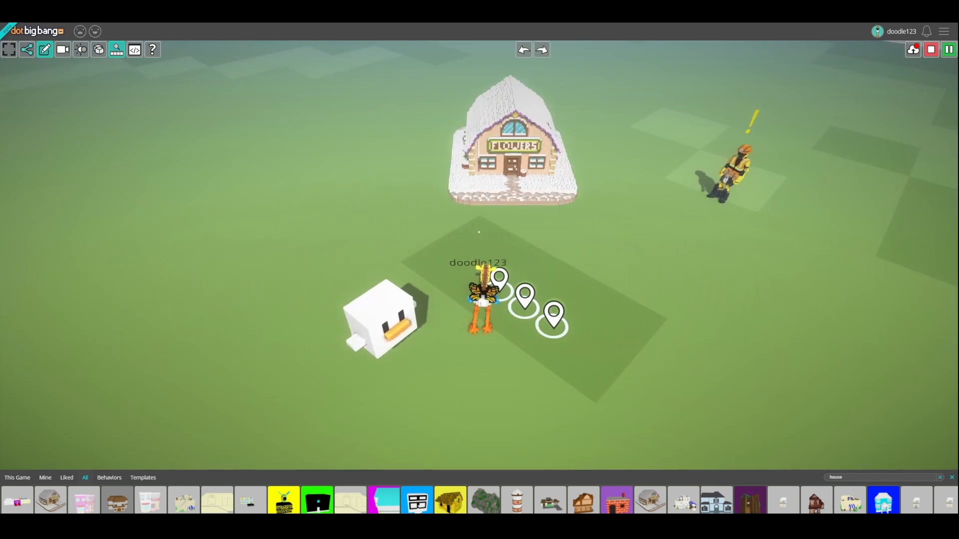
{"action": "left_click", "coordinate": [514, 144]}
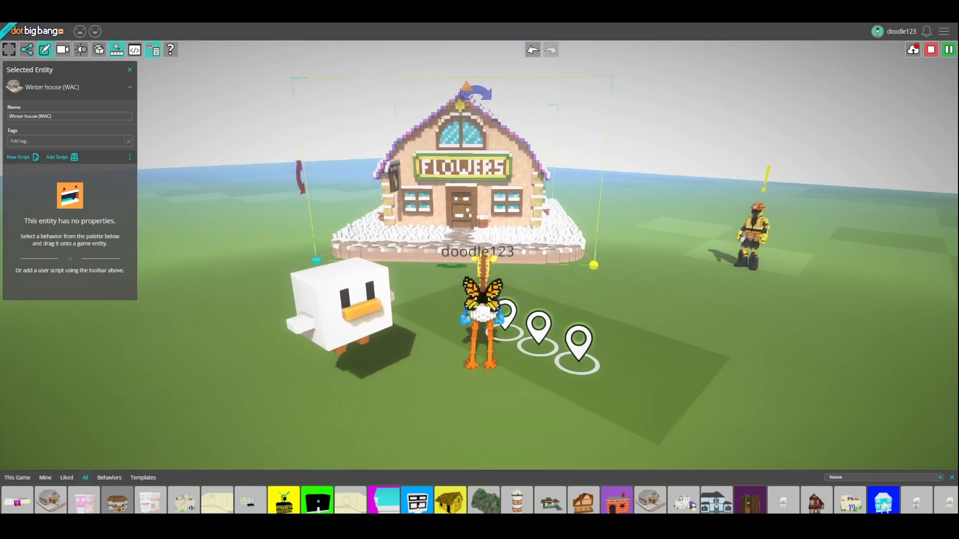